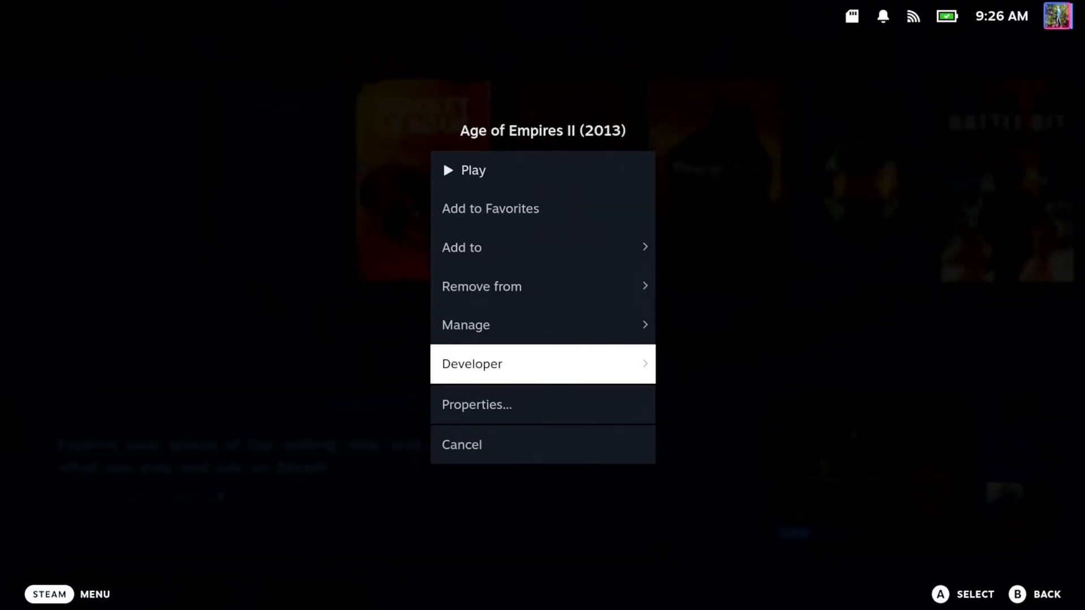
# Show Age of Empires II (2013)'s Language choices in Properties, English still current
pyautogui.click(476, 405)
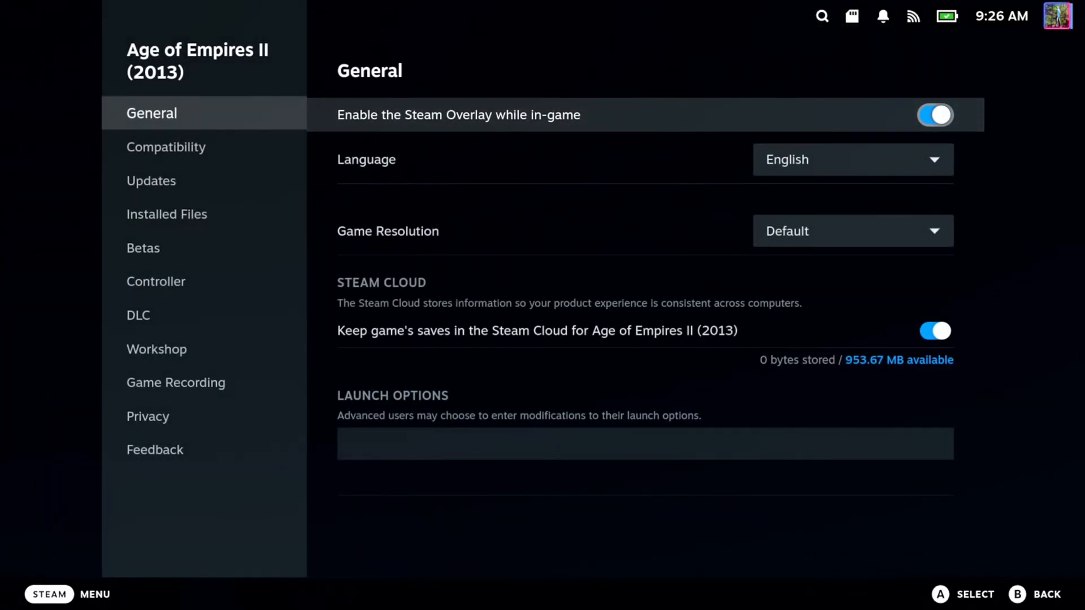
pyautogui.click(852, 160)
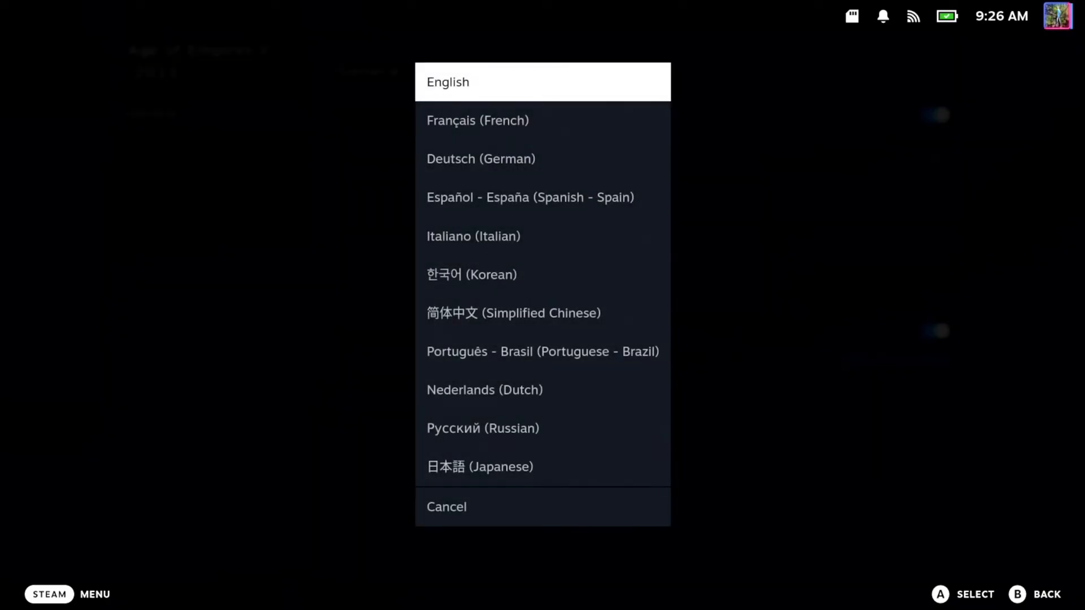
pyautogui.moveTo(535, 314)
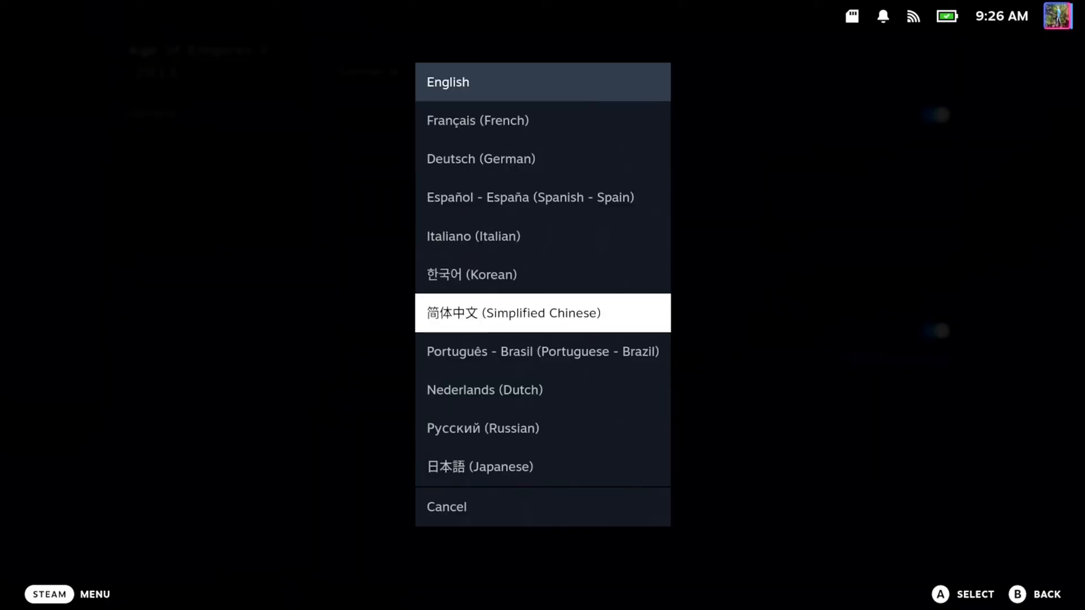
# Choose Simplified Chinese for the game, then reach the system Settings General page
pyautogui.click(448, 81)
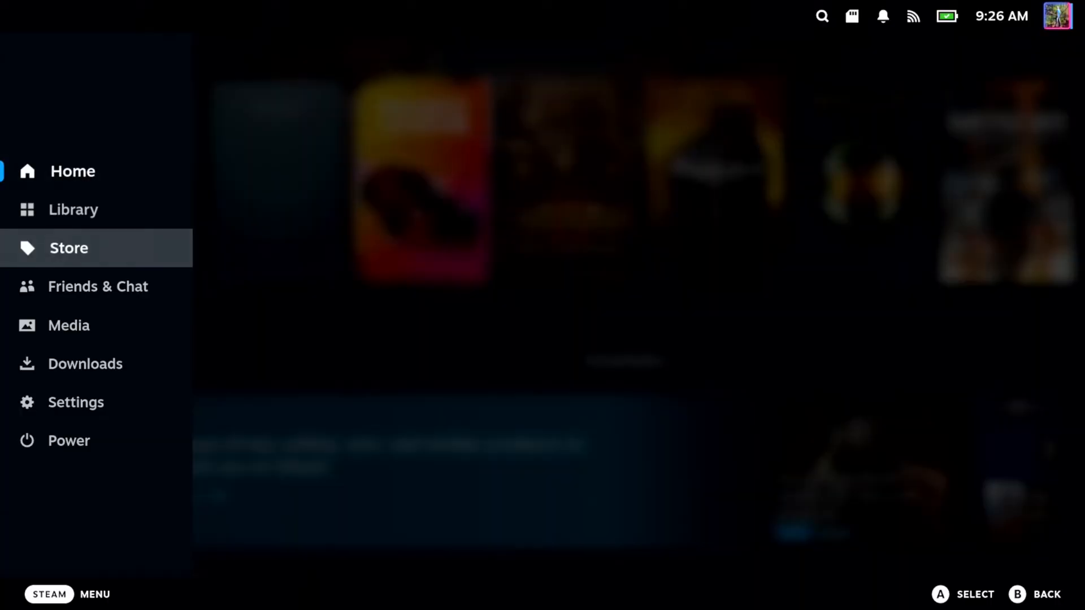
pyautogui.click(75, 403)
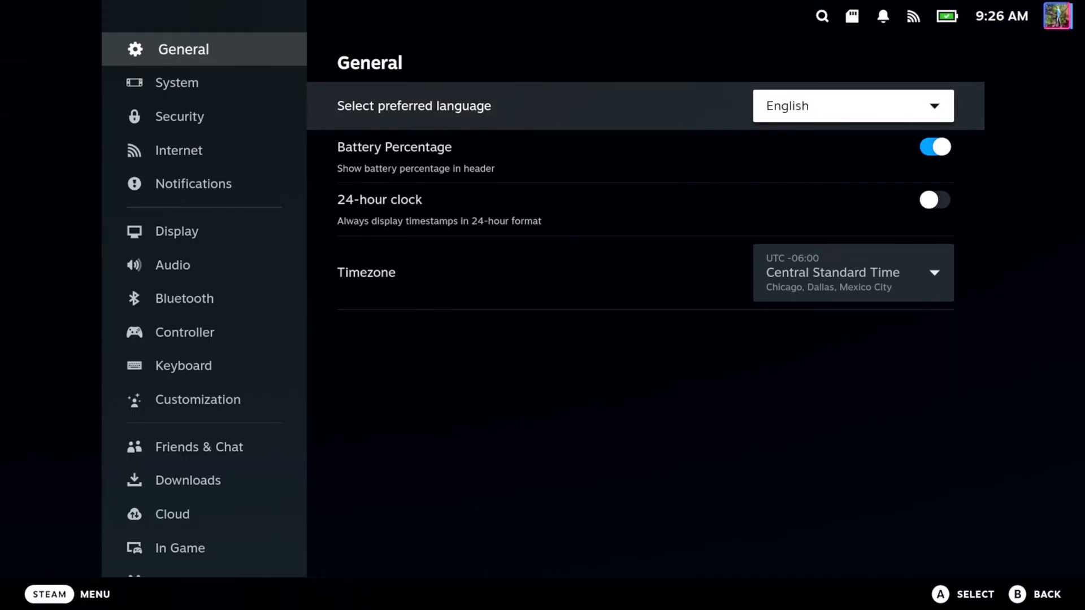
# Pick 한국어 (Korean) from the Select preferred language list
pyautogui.click(853, 106)
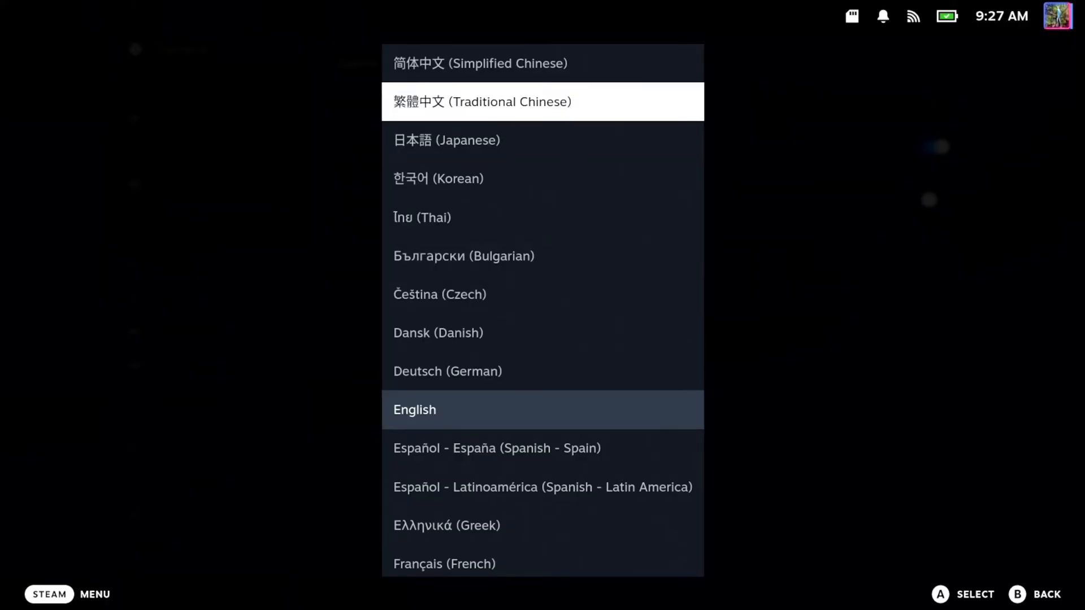
pyautogui.scroll(-3)
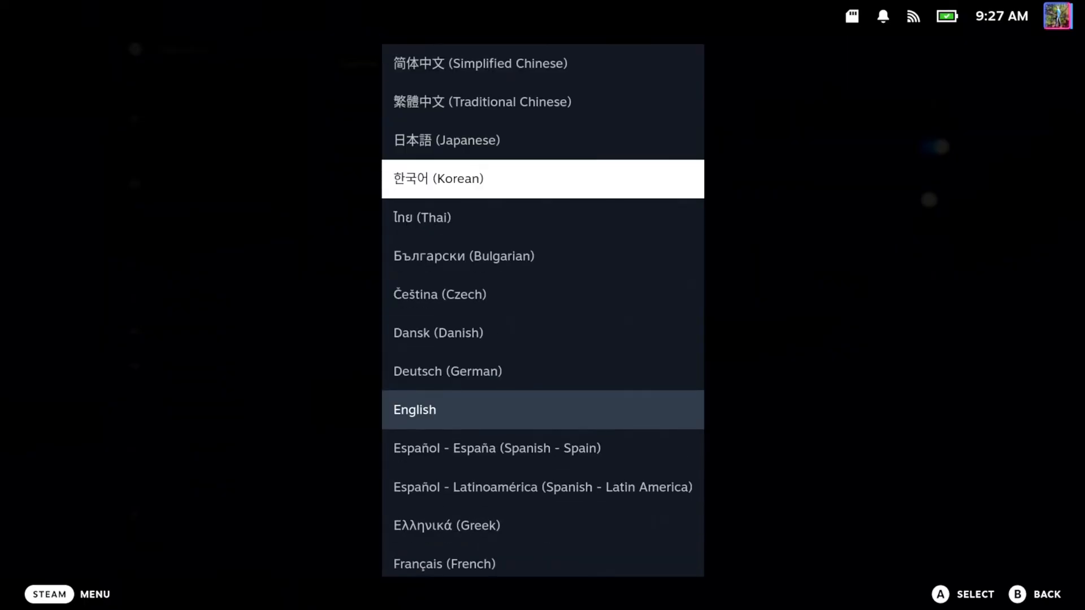
pyautogui.click(414, 410)
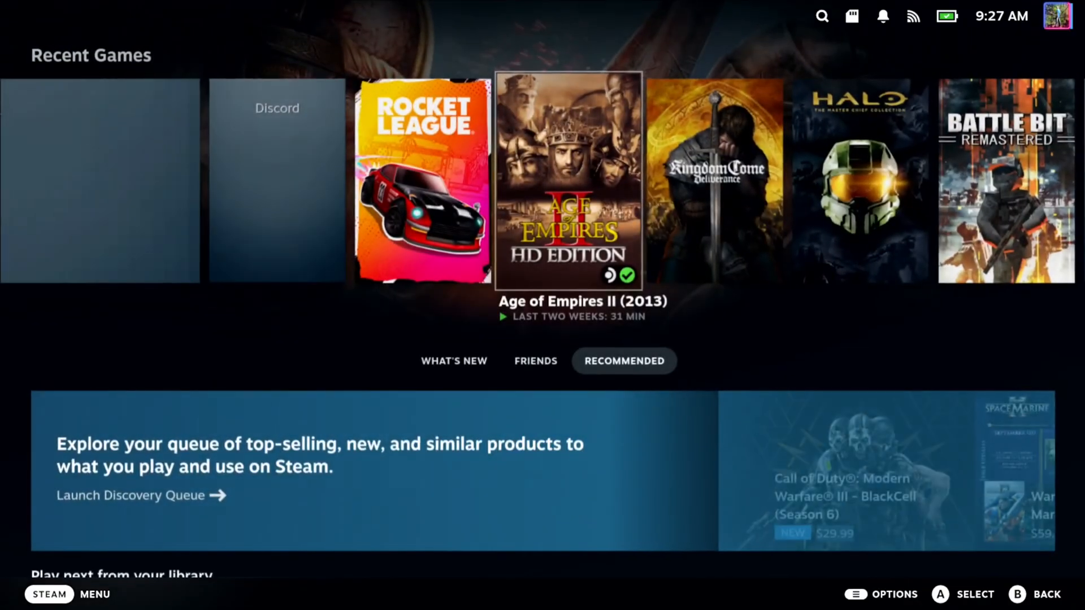
# Scroll the Recent Games row right to Far Cry 3
pyautogui.click(48, 594)
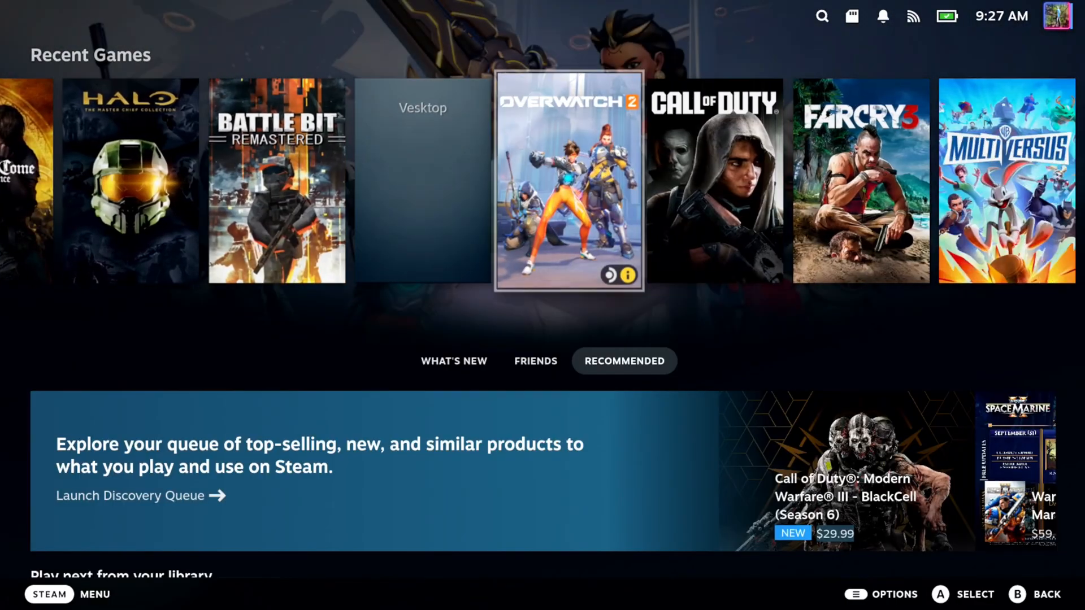
pyautogui.hscroll(3)
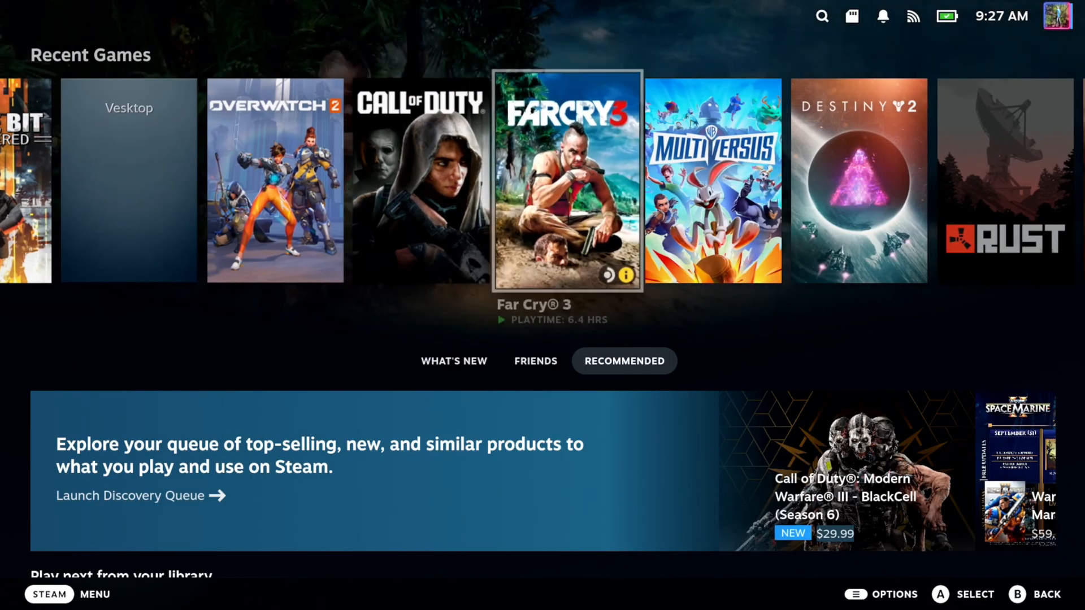